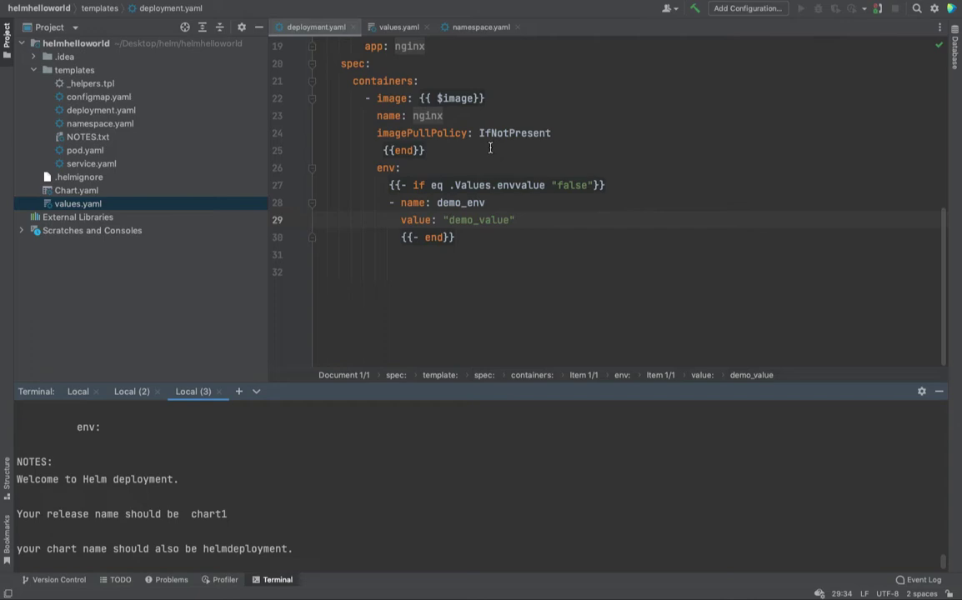
pyautogui.moveTo(495, 219)
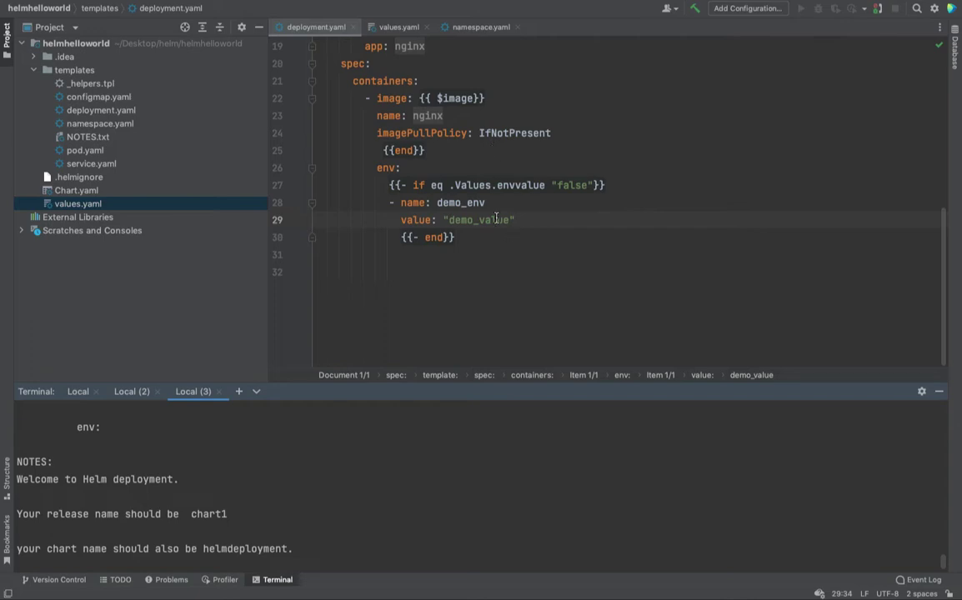
pyautogui.moveTo(496, 219)
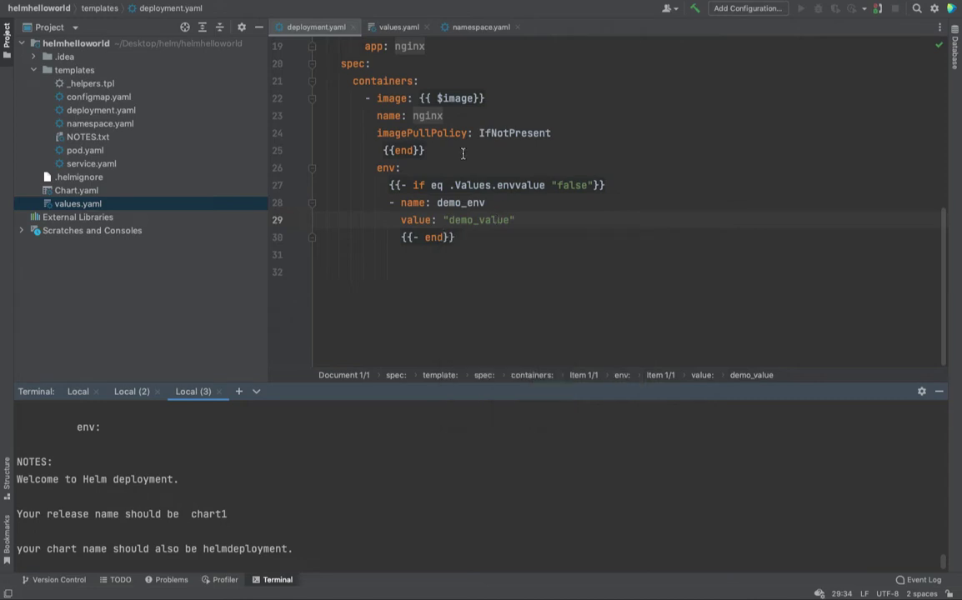
pyautogui.moveTo(106, 165)
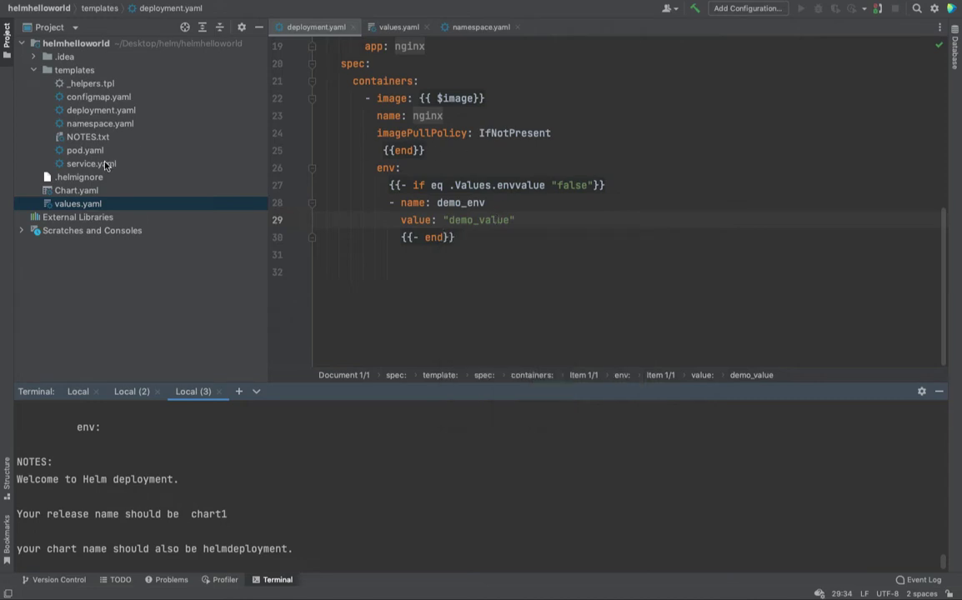
# - Open service.yaml, then select envvalue in deployment.yaml's line 27 condition
pyautogui.click(90, 164)
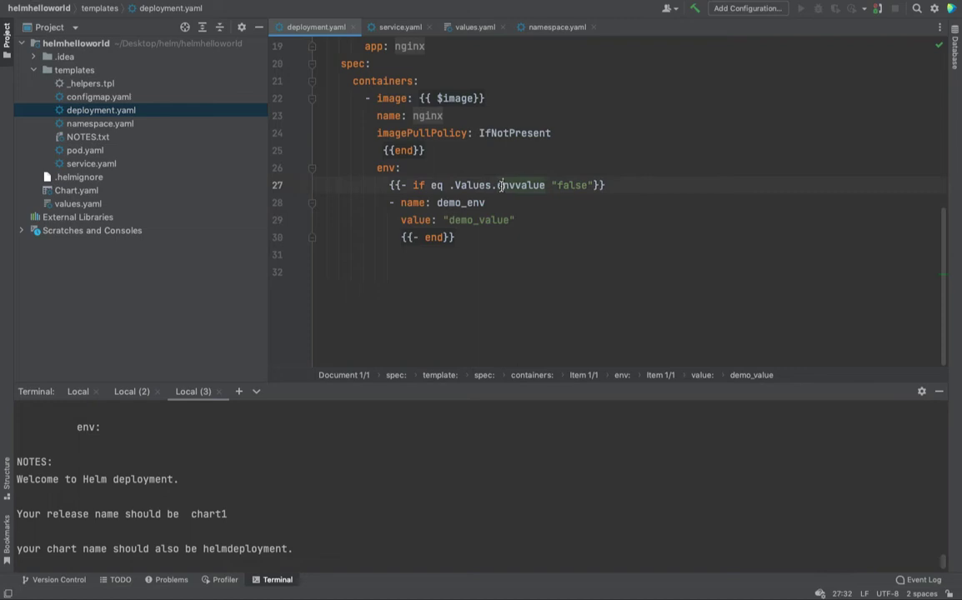
pyautogui.doubleClick(521, 184)
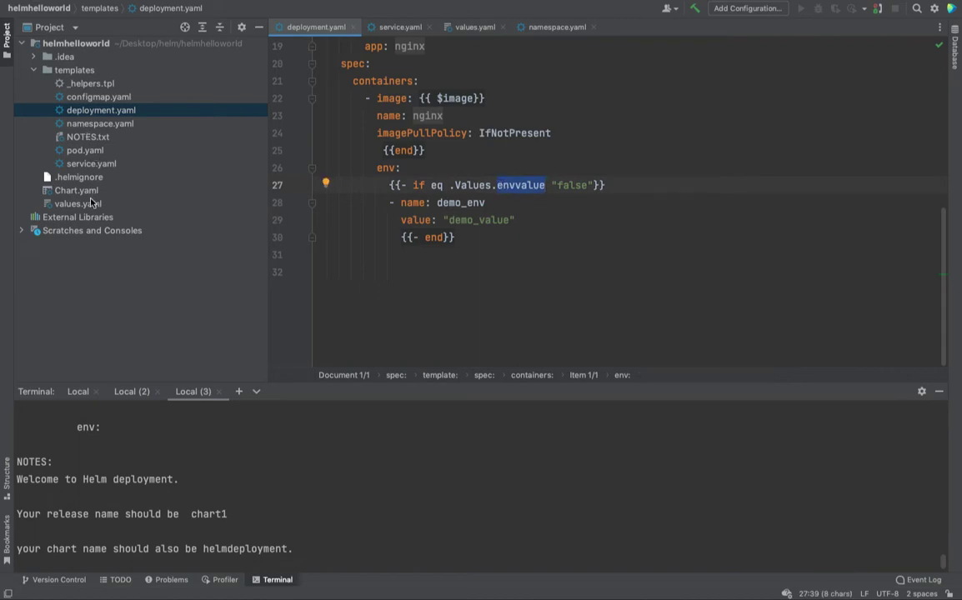
# - Split values.yaml into a right pane and show service.yaml in the left pane
pyautogui.rightClick(467, 27)
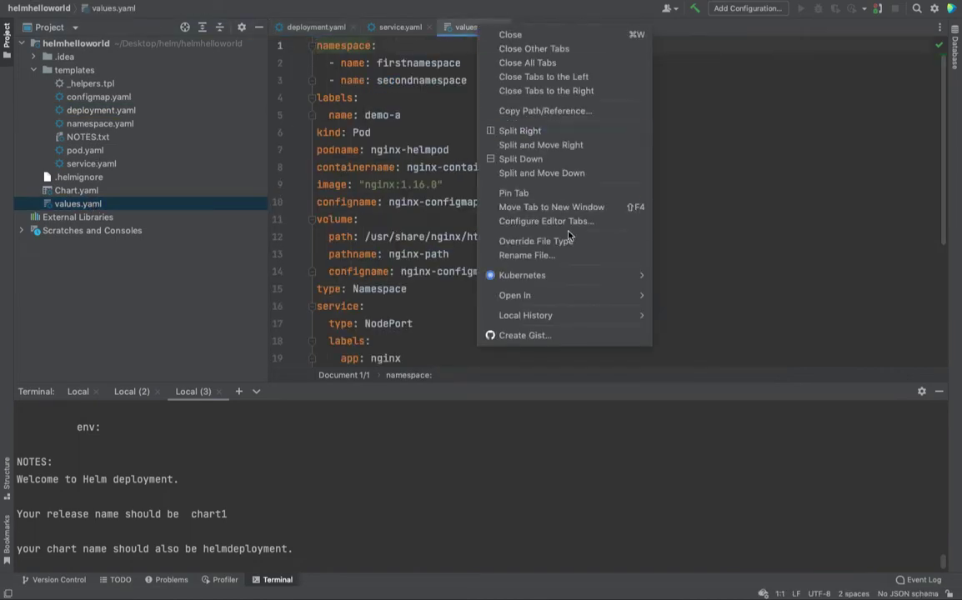
pyautogui.click(519, 130)
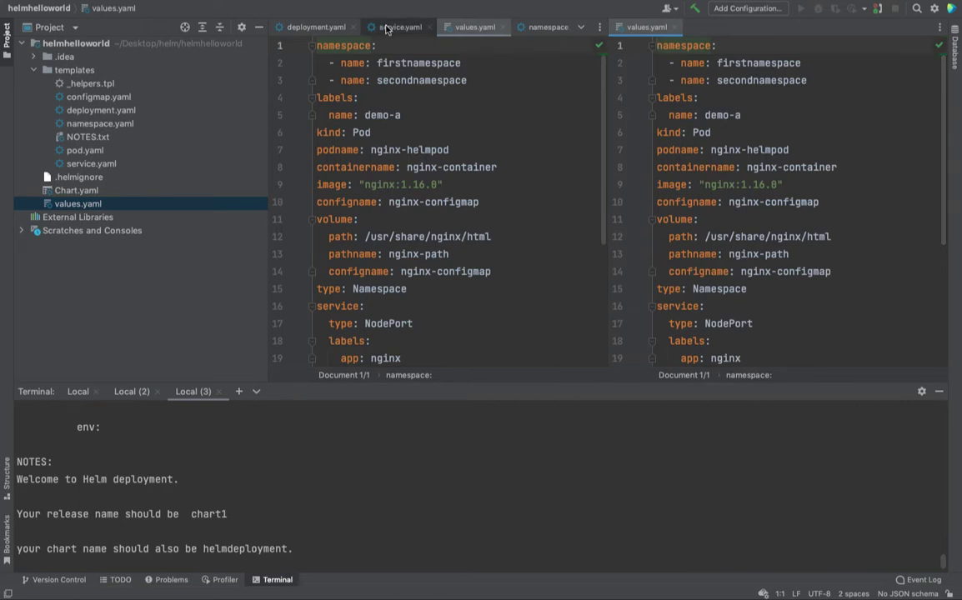
pyautogui.click(313, 27)
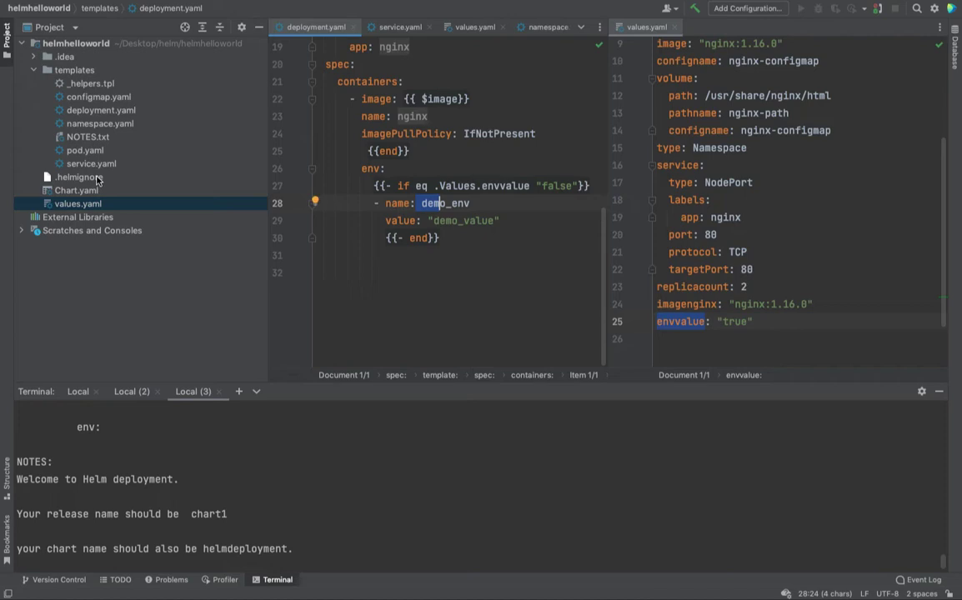
pyautogui.click(91, 163)
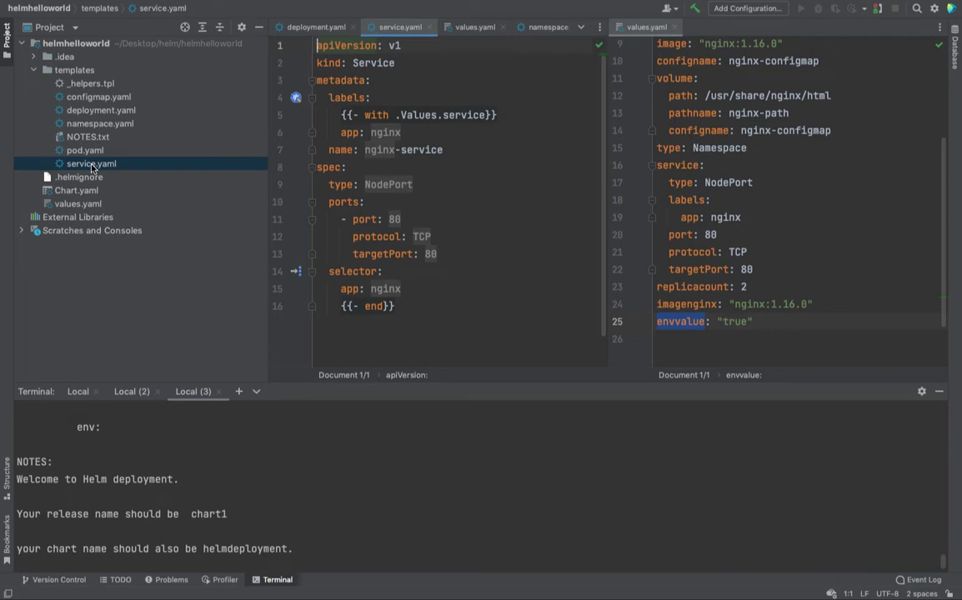
pyautogui.moveTo(395, 190)
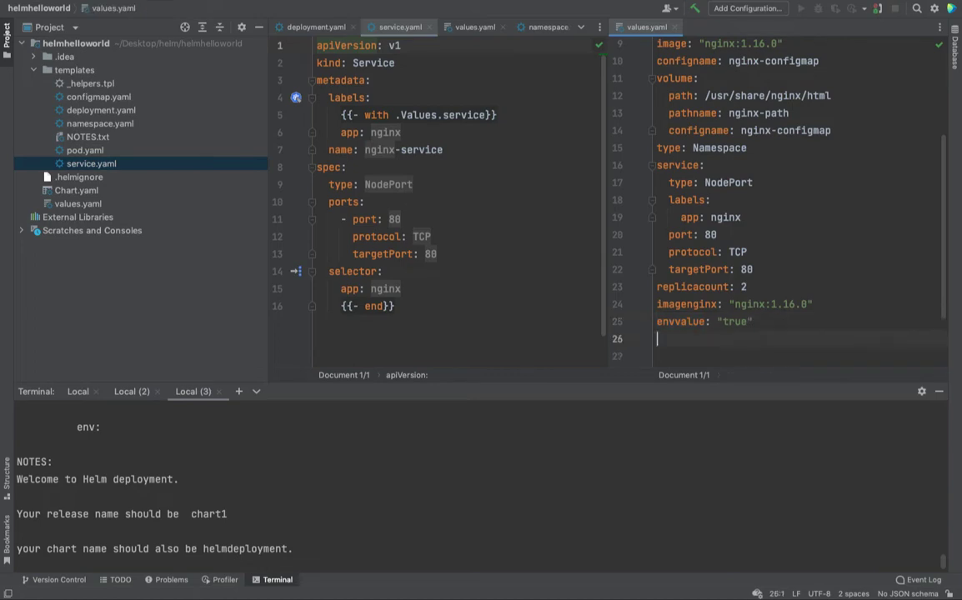
# - Type externalTrafficPolicy: cluster on line 26 of values.yaml
pyautogui.write('externalTraff')
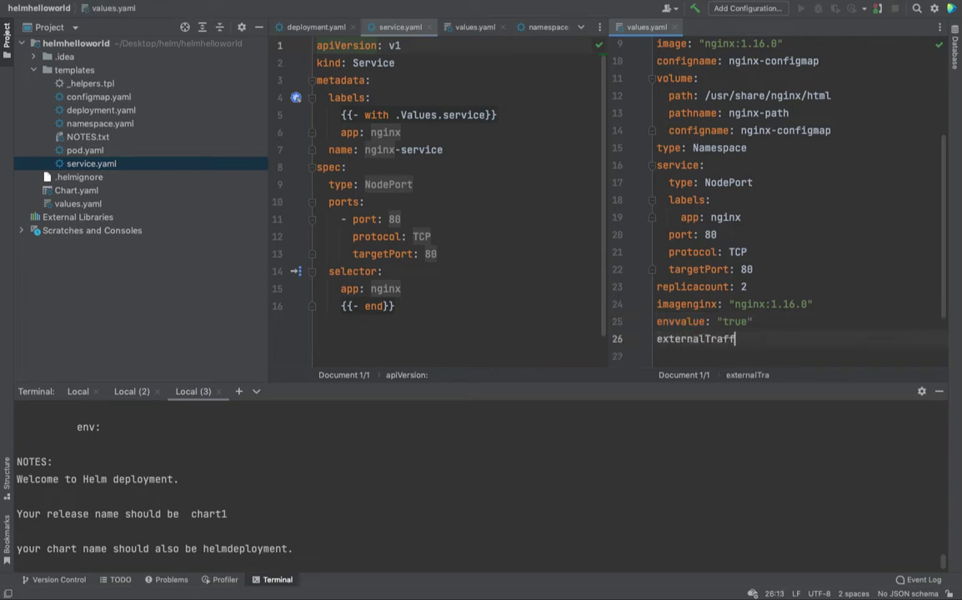
pyautogui.write('icPol')
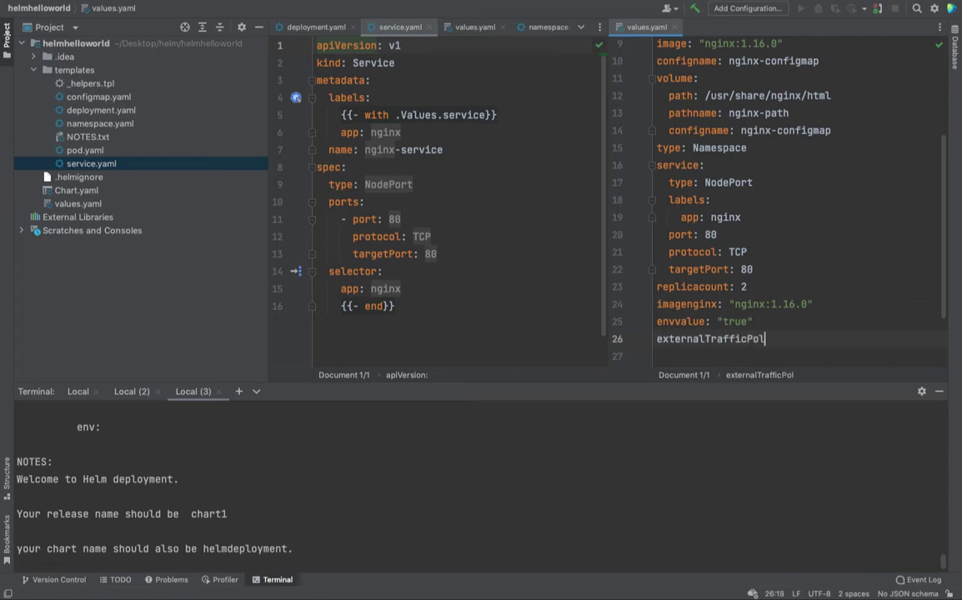
pyautogui.write('icy:')
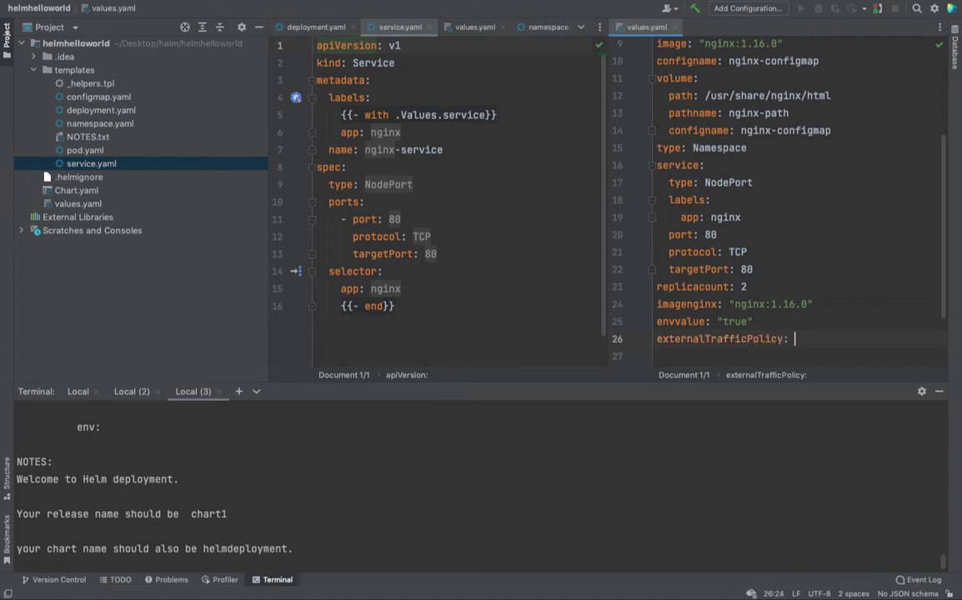
pyautogui.write('cluster')
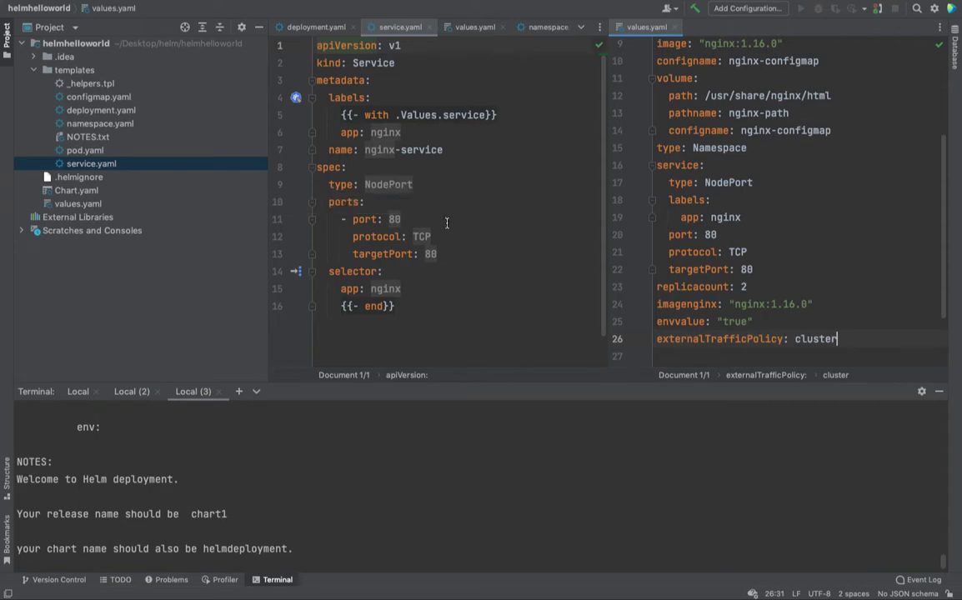
# - Replace NodePort with {{ .type}} and add an empty {{- if }} line below it
pyautogui.write('{{ .type}}')
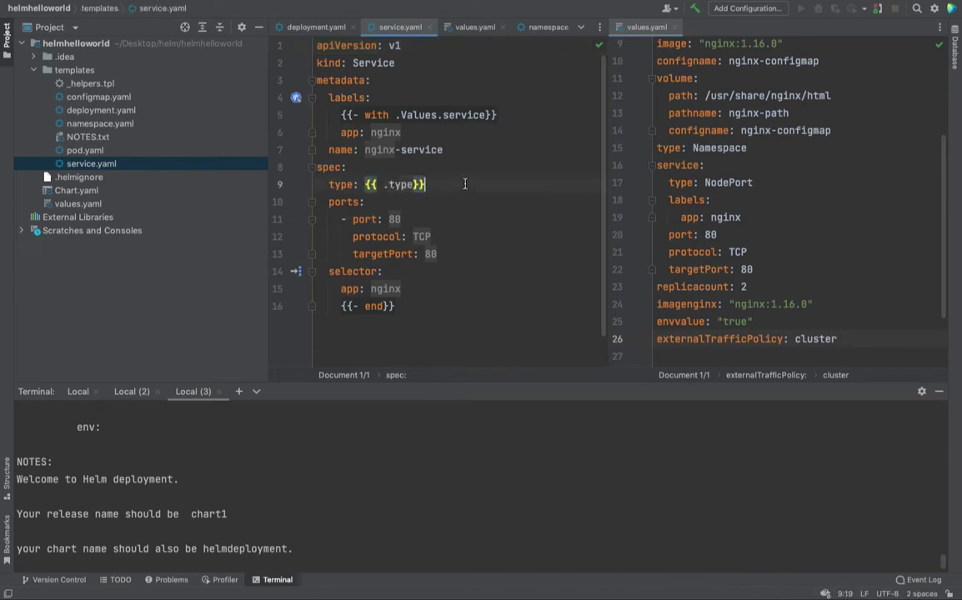
pyautogui.press('Enter')
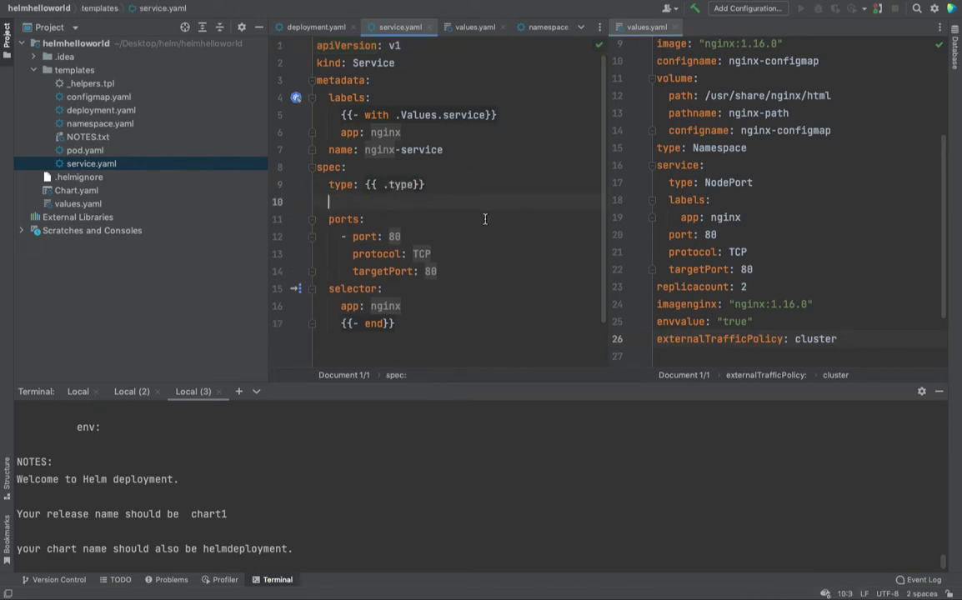
pyautogui.write('{{ }}')
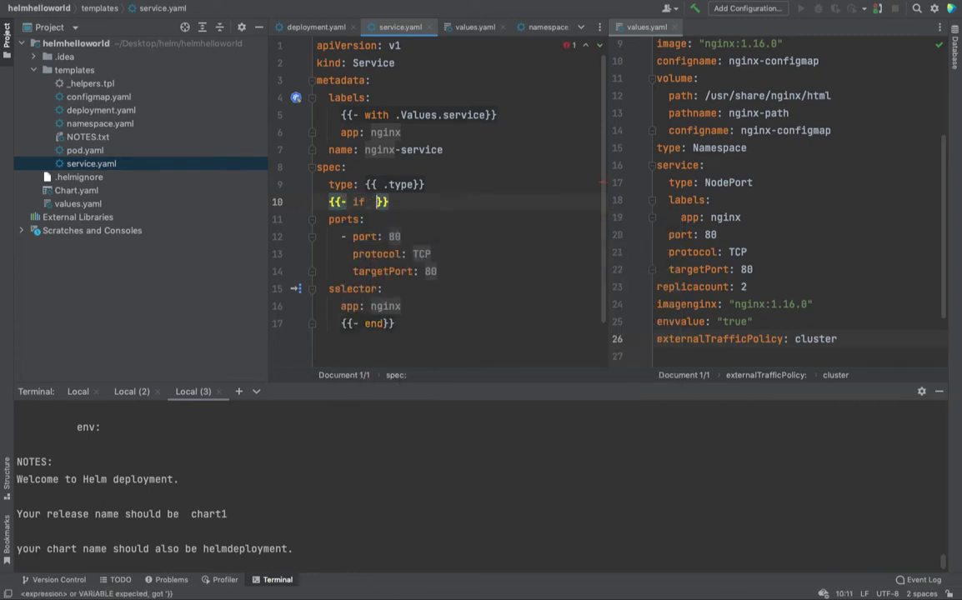
pyautogui.write('.va')
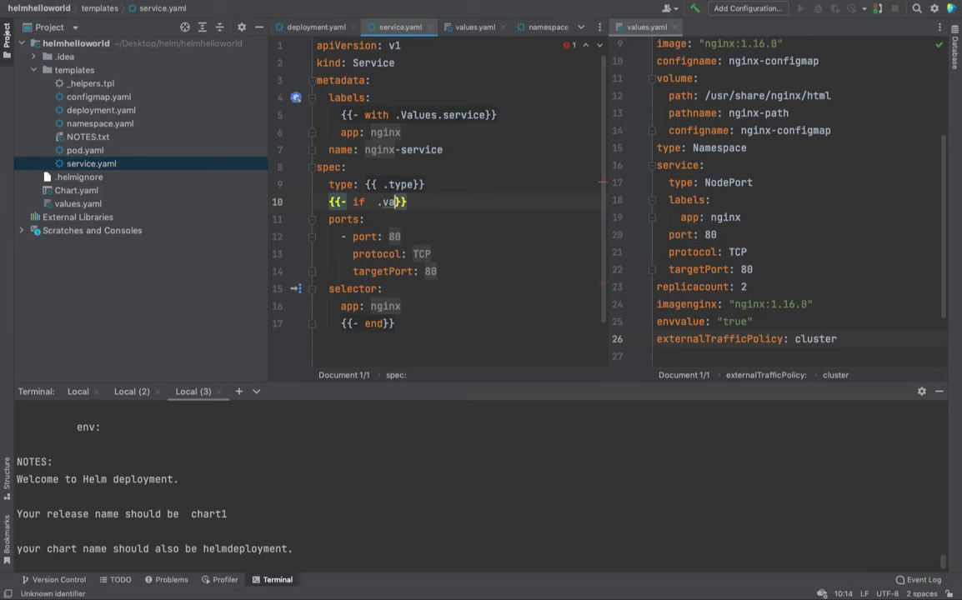
pyautogui.press('BackSpace')
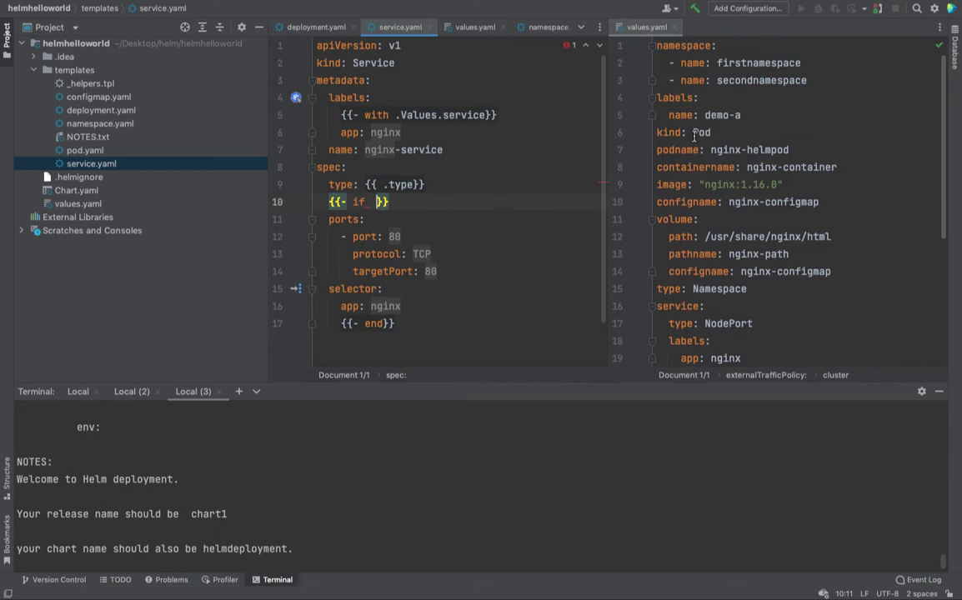
# - Write (eq .type "LoadBalancer") (eq .type "NodePort") on line 10, checking deployment.yaml's eq syntax
pyautogui.scroll(-3)
pyautogui.write('.')
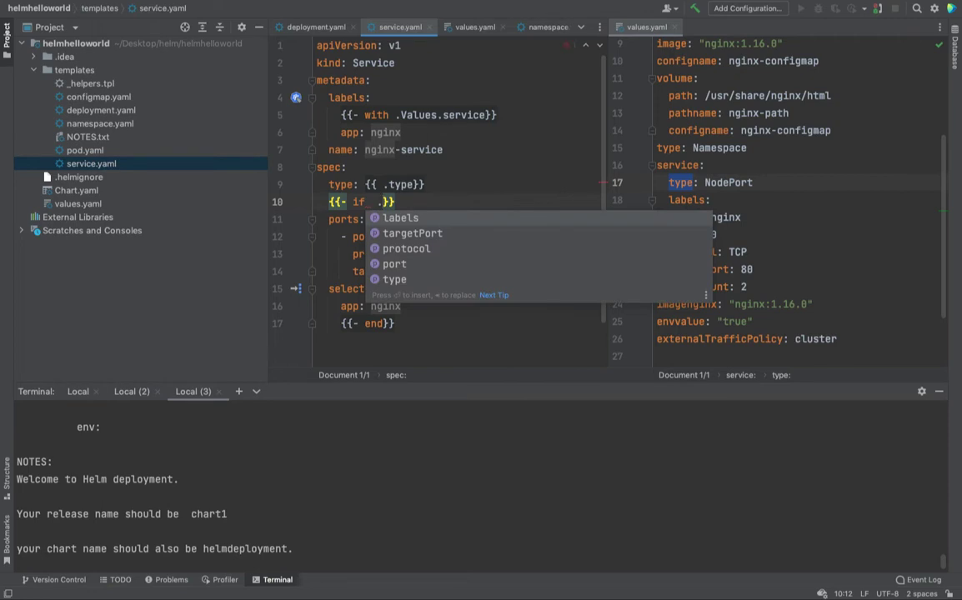
pyautogui.write('type "Load')
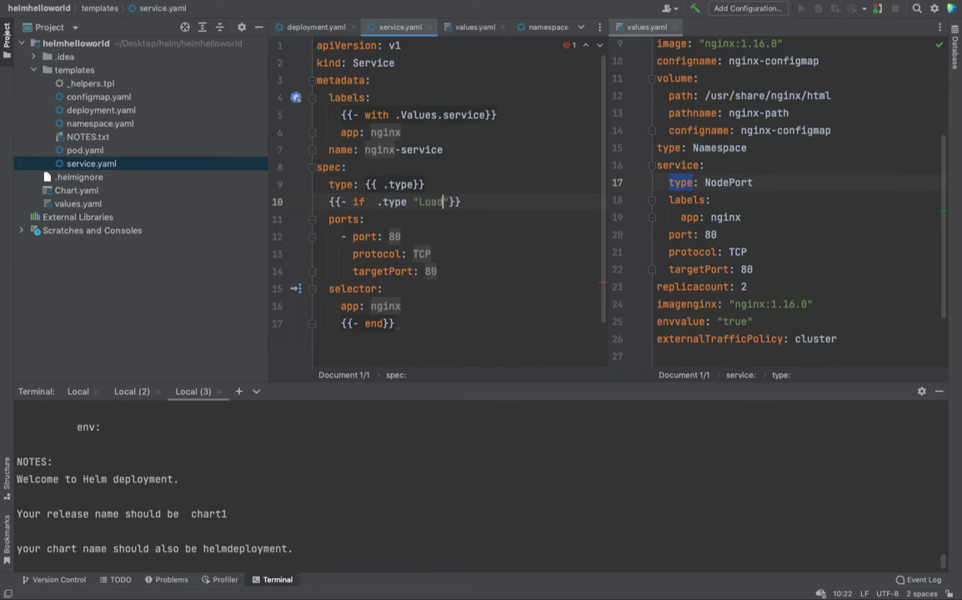
pyautogui.write('Bla')
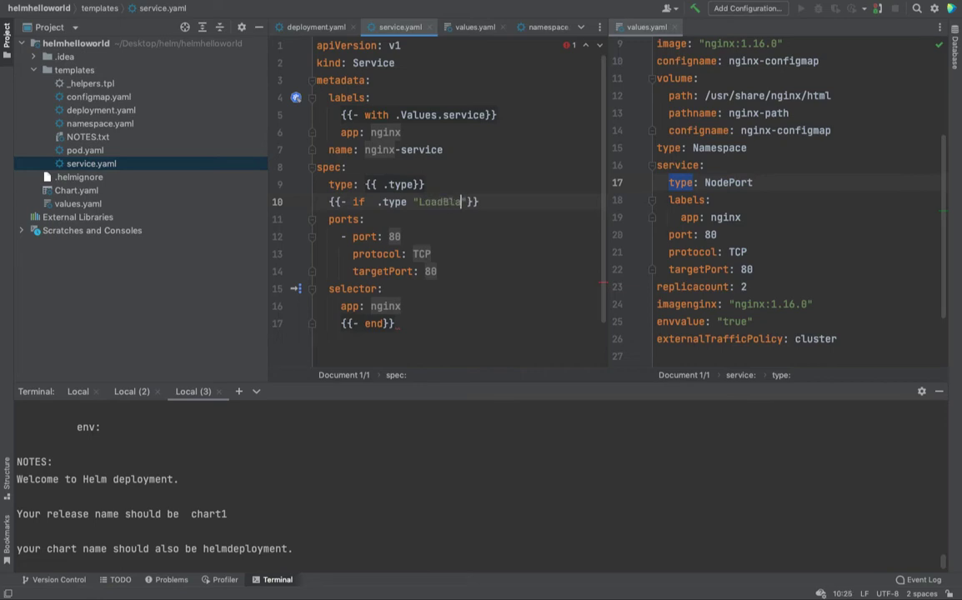
pyautogui.write('ncer')
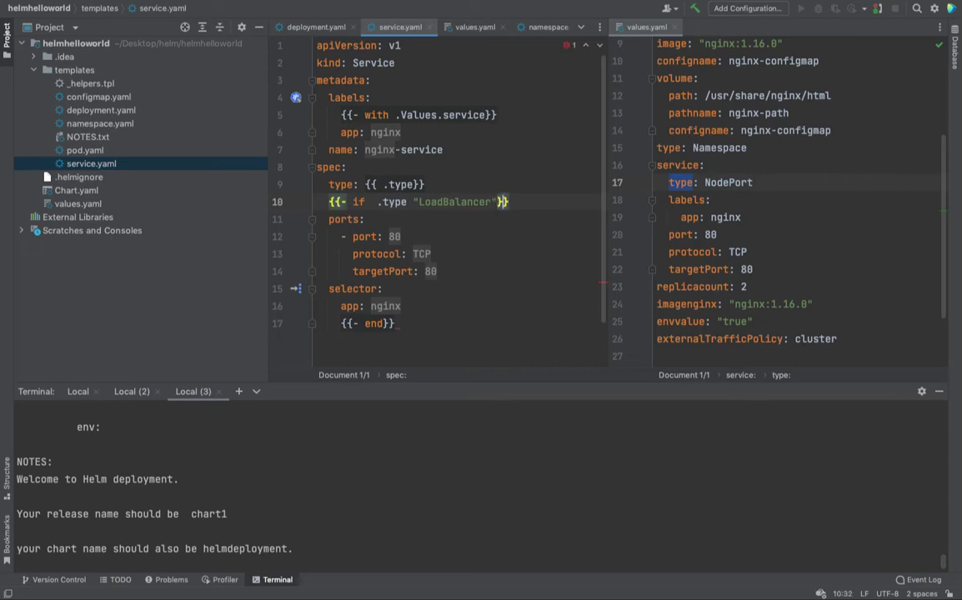
pyautogui.write('.')
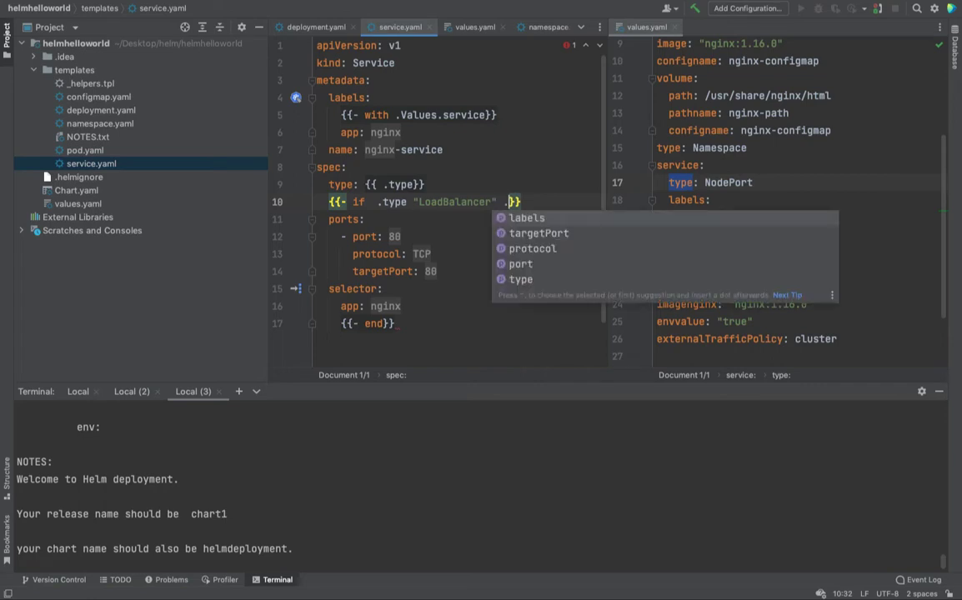
pyautogui.write('va')
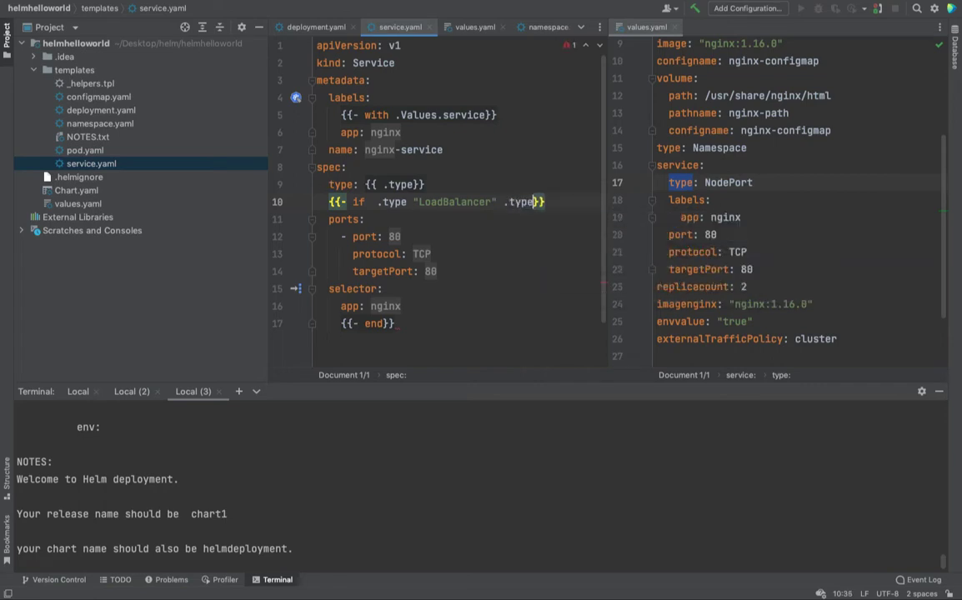
pyautogui.write('""')
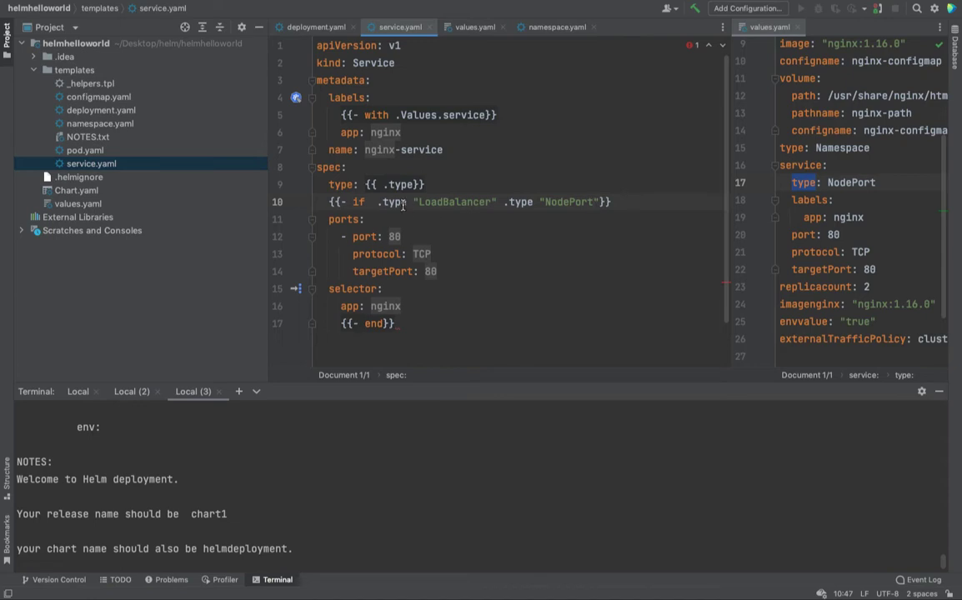
pyautogui.moveTo(591, 209)
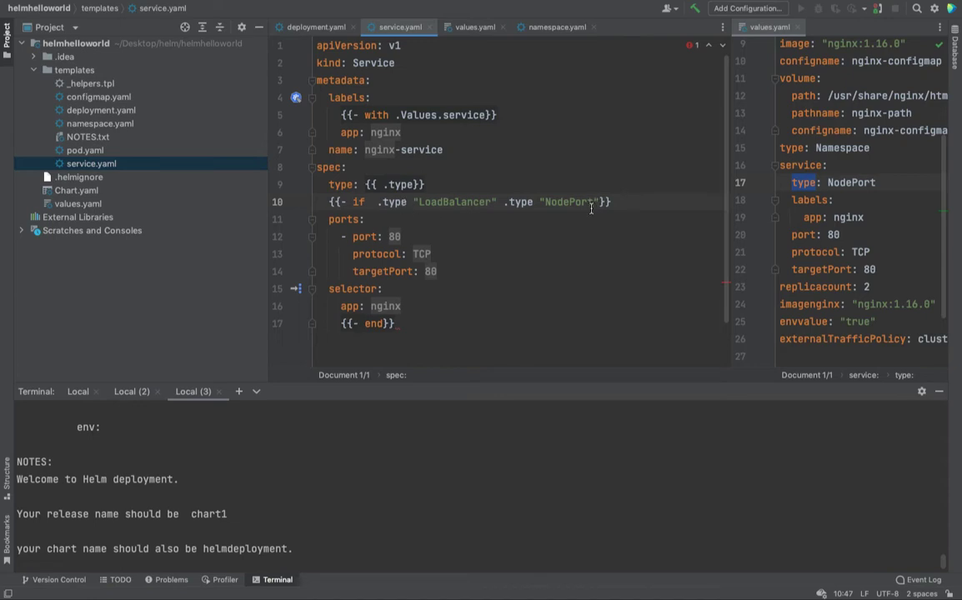
pyautogui.moveTo(383, 213)
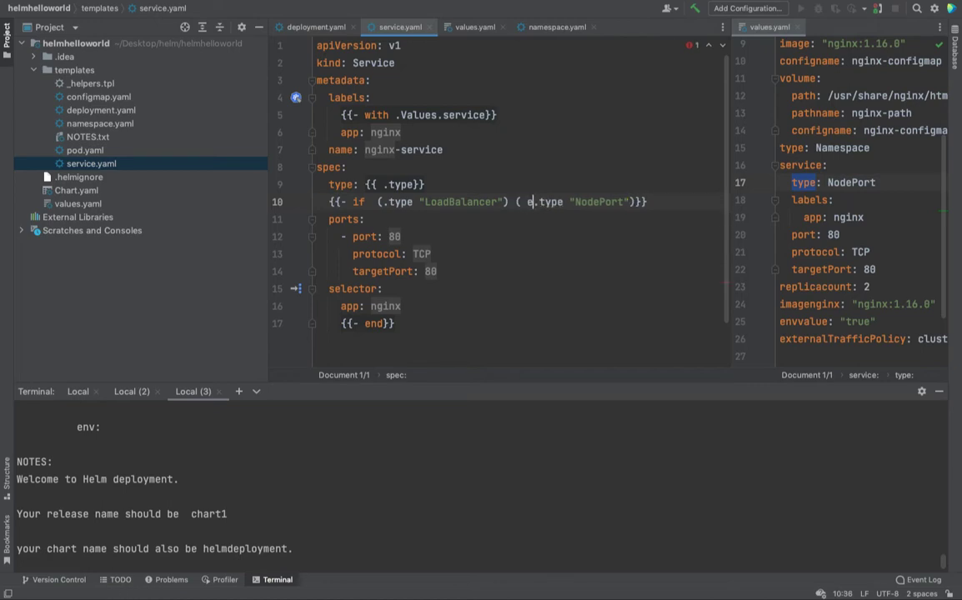
pyautogui.write('q')
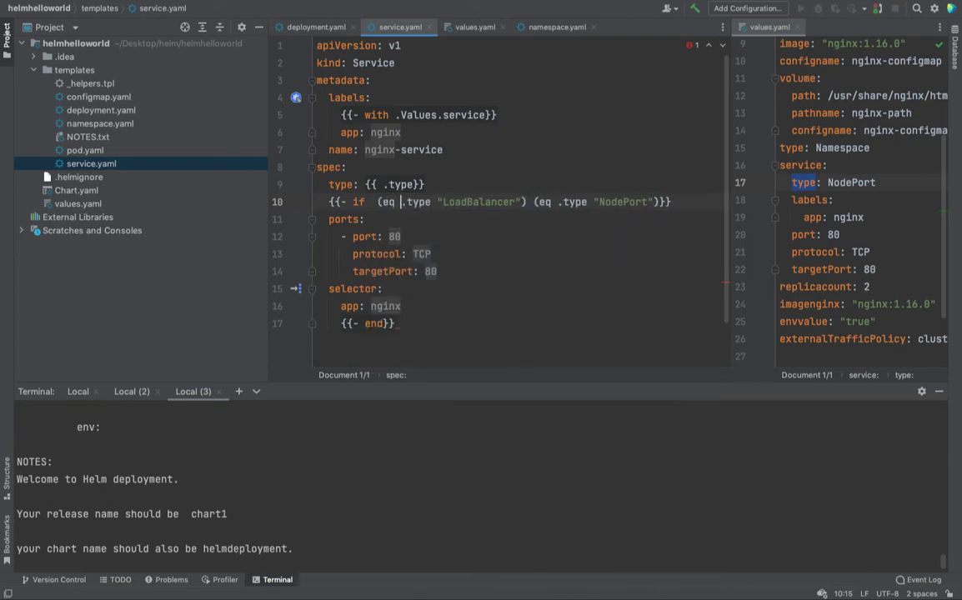
pyautogui.click(100, 110)
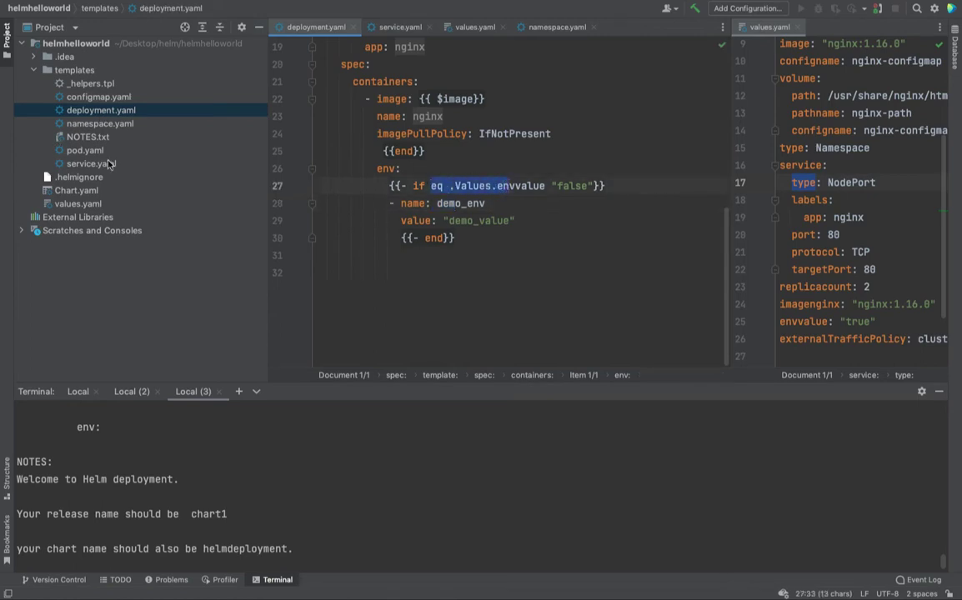
pyautogui.click(398, 27)
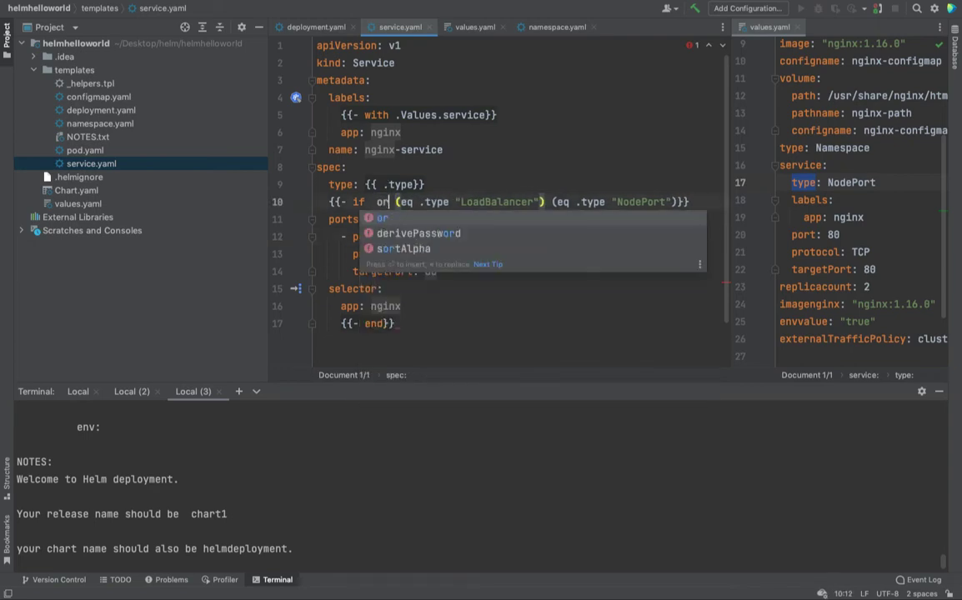
# - Wrap both eq tests in (or ( ... )) and highlight LoadBalancer and NodePort
pyautogui.write('an')
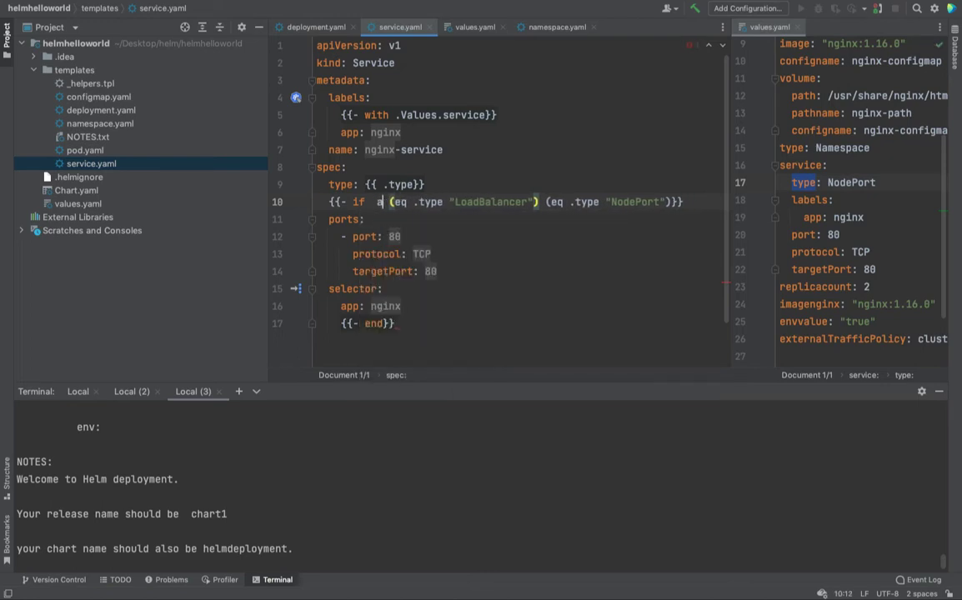
pyautogui.write('or (')
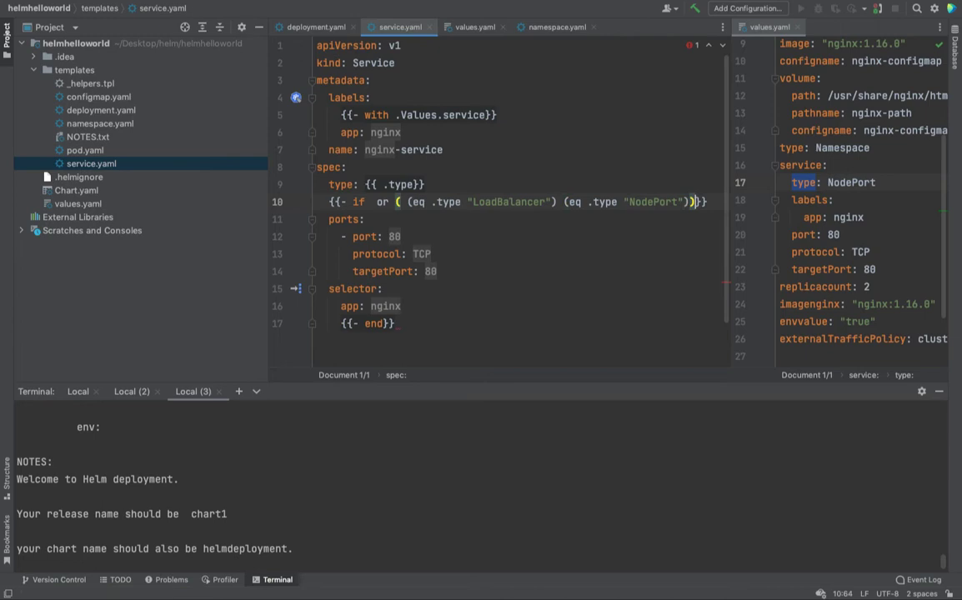
pyautogui.moveTo(378, 207)
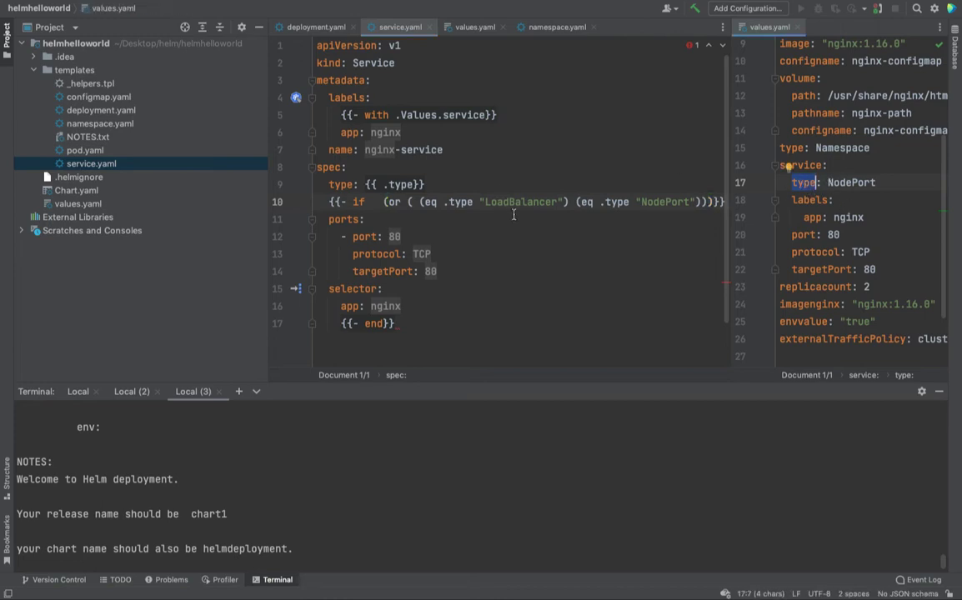
pyautogui.doubleClick(521, 201)
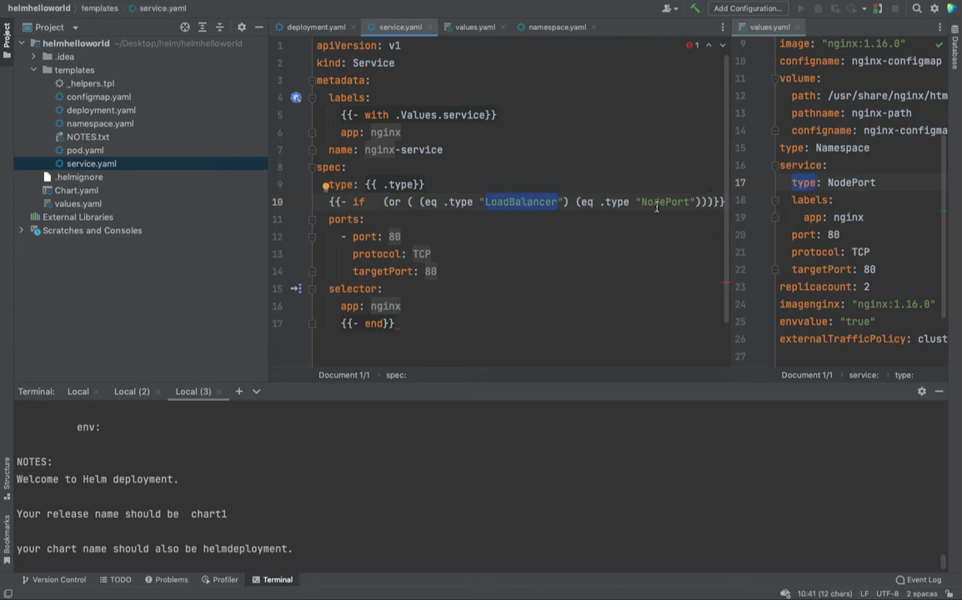
pyautogui.doubleClick(664, 202)
pyautogui.write('e')
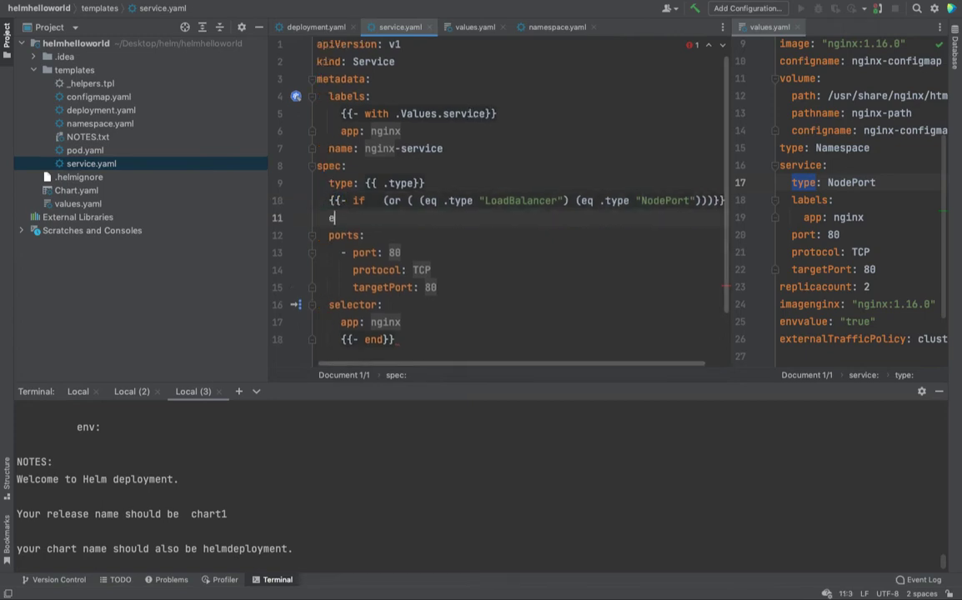
# - Add externalTrafficPolicy: {{ .externalTrafficPolicy}} inside the if block and close it with {{- end}}
pyautogui.write('xternalTrafficPolicy: {')
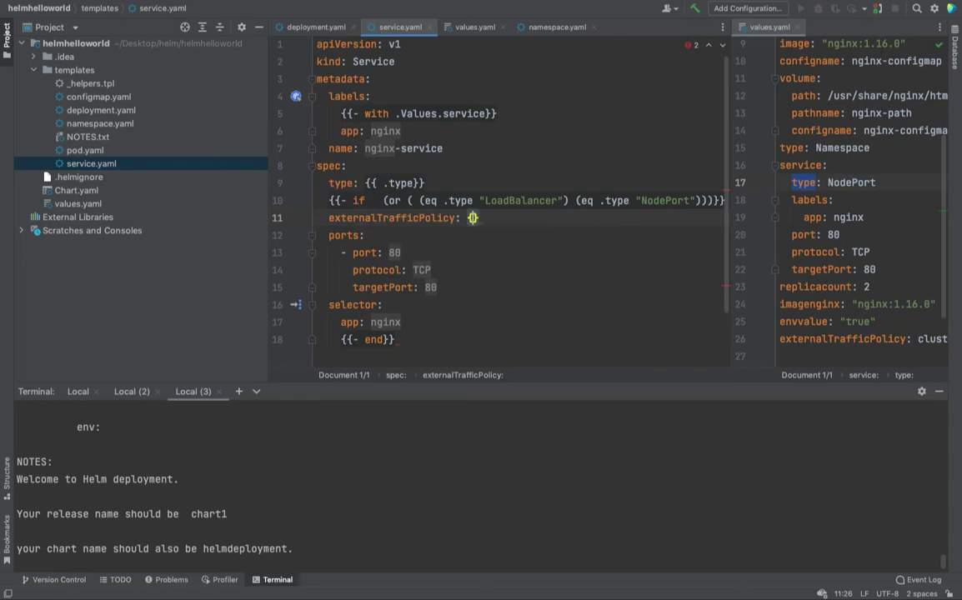
pyautogui.write('{{ .type.')
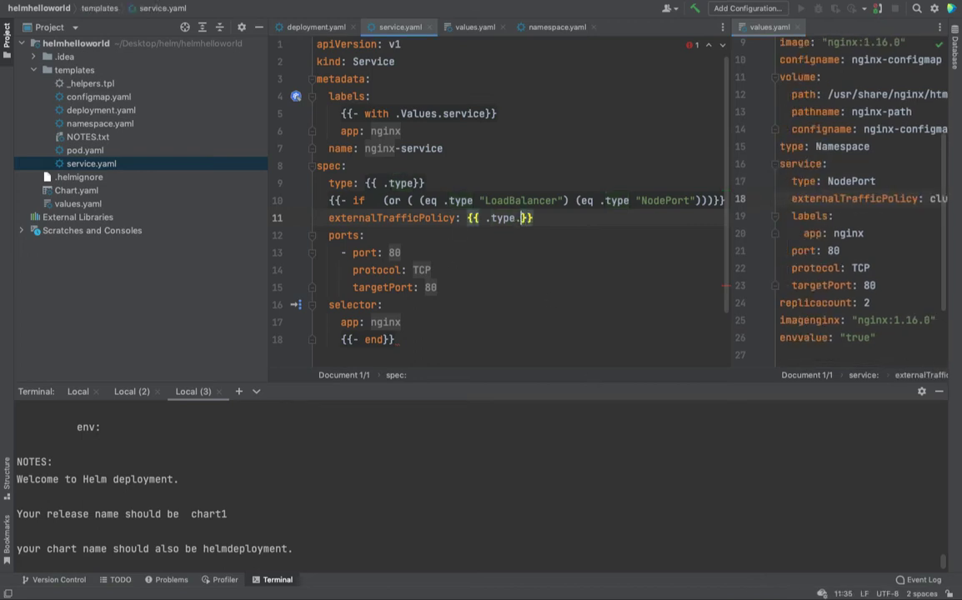
pyautogui.press('BackSpace')
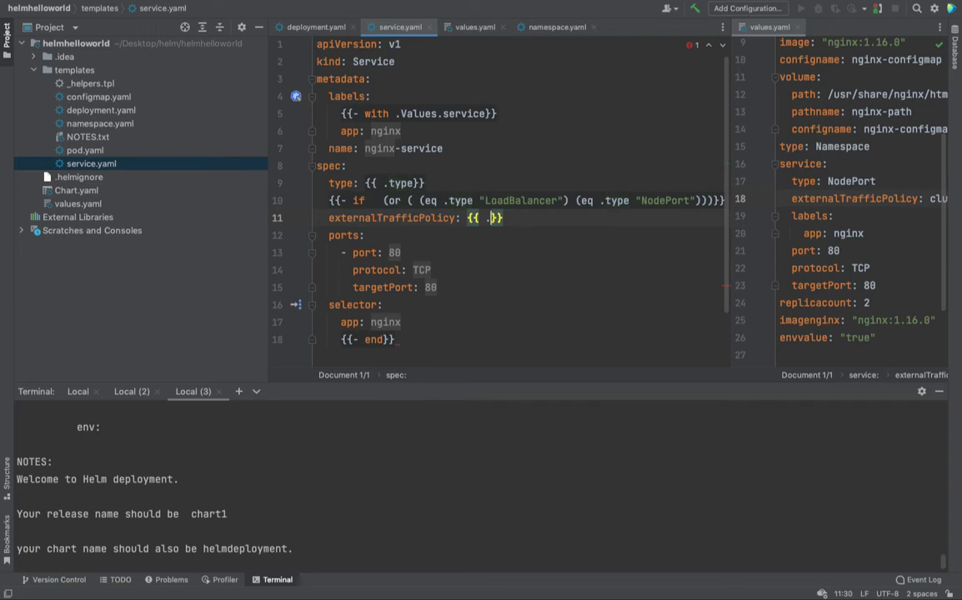
pyautogui.write('ex')
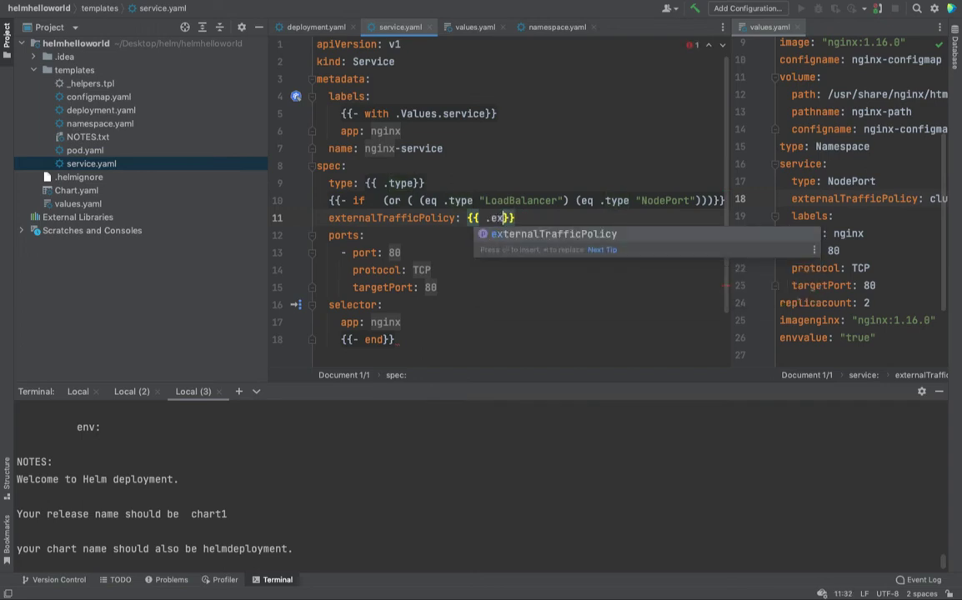
pyautogui.press('Tab')
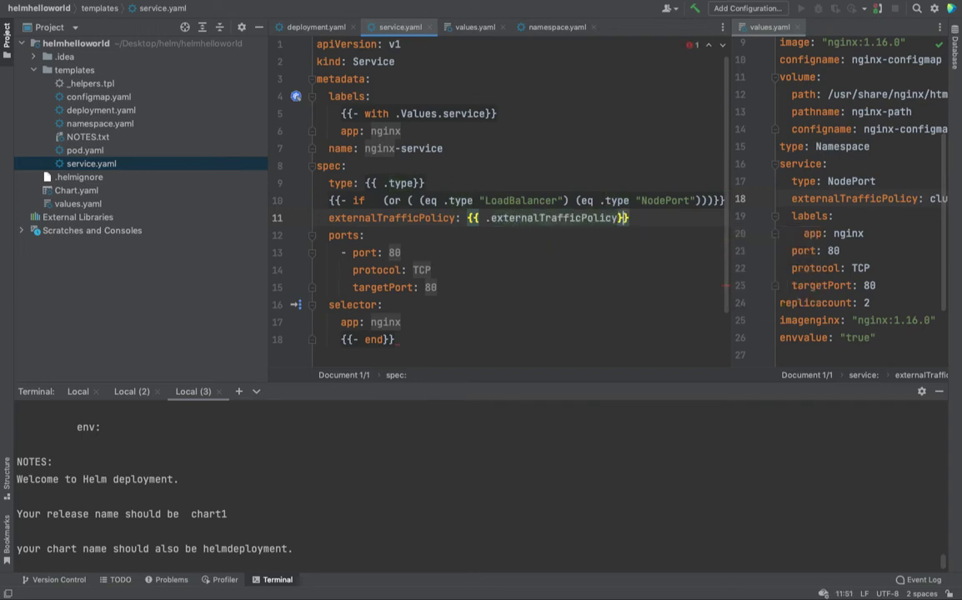
pyautogui.write('{{}}')
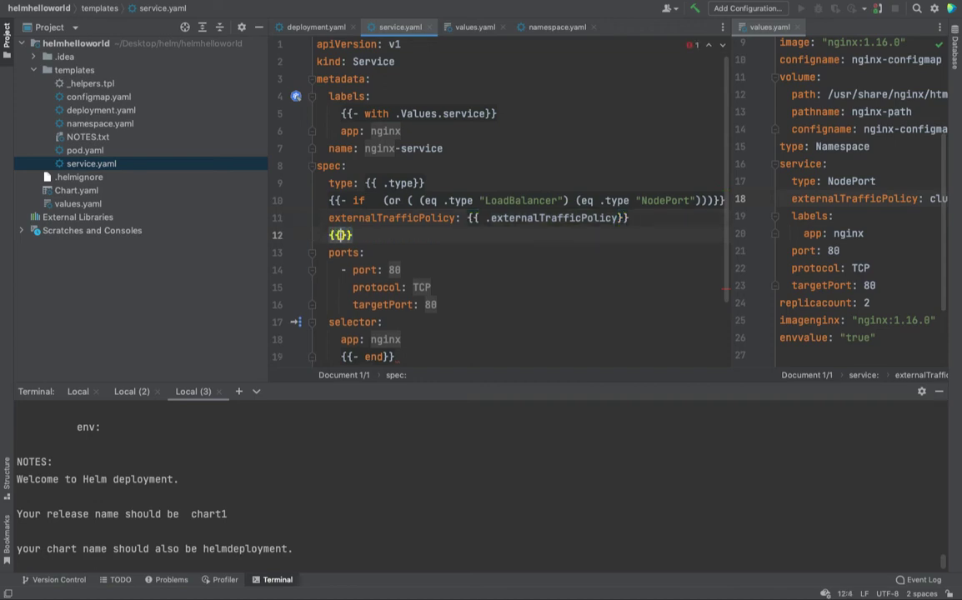
pyautogui.write('end')
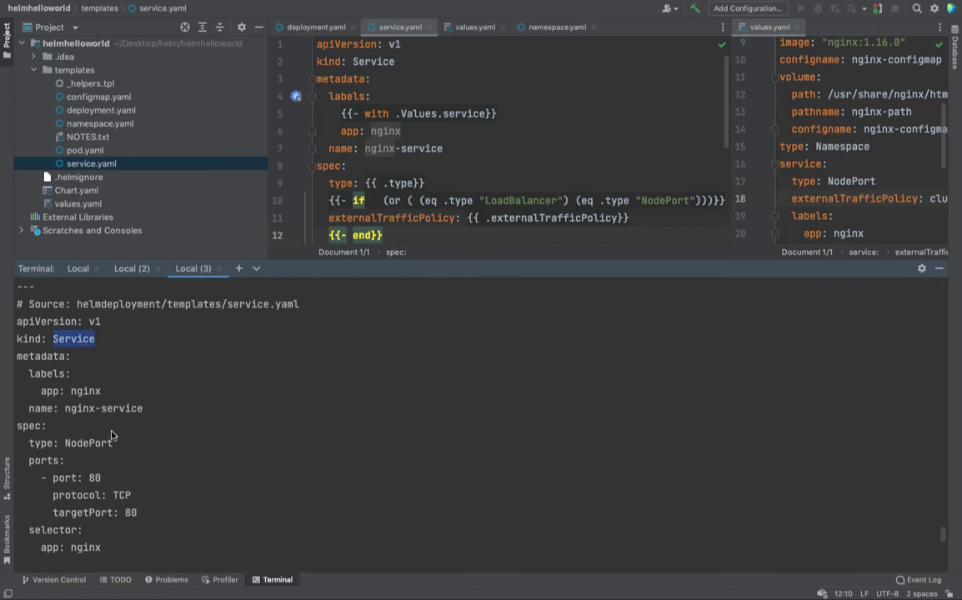
# - Scroll through the failed helm install chart1 . --dry-run output showing the eq error
pyautogui.scroll(-3)
pyautogui.write('helm install chart1 . --dry-run')
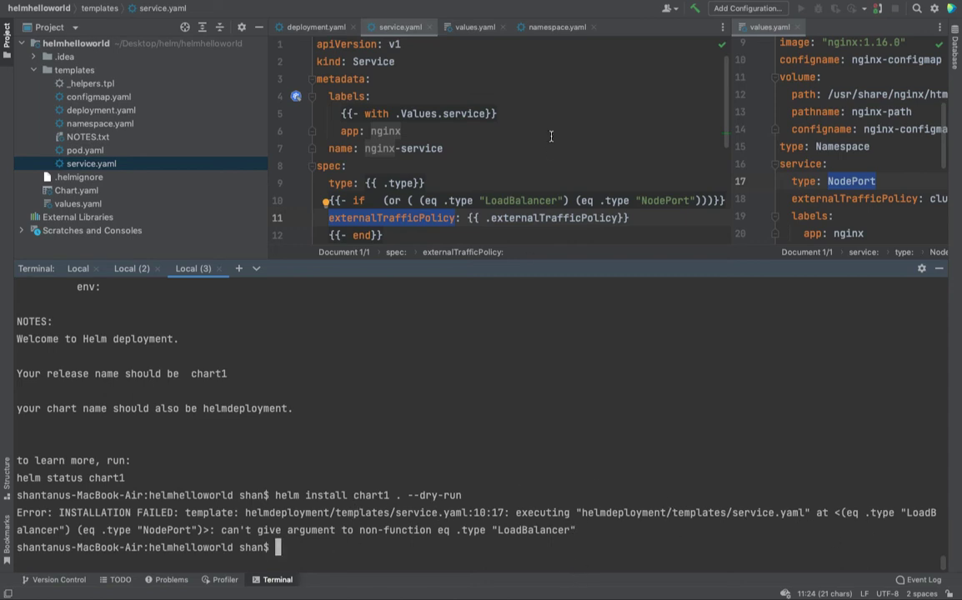
pyautogui.moveTo(566, 182)
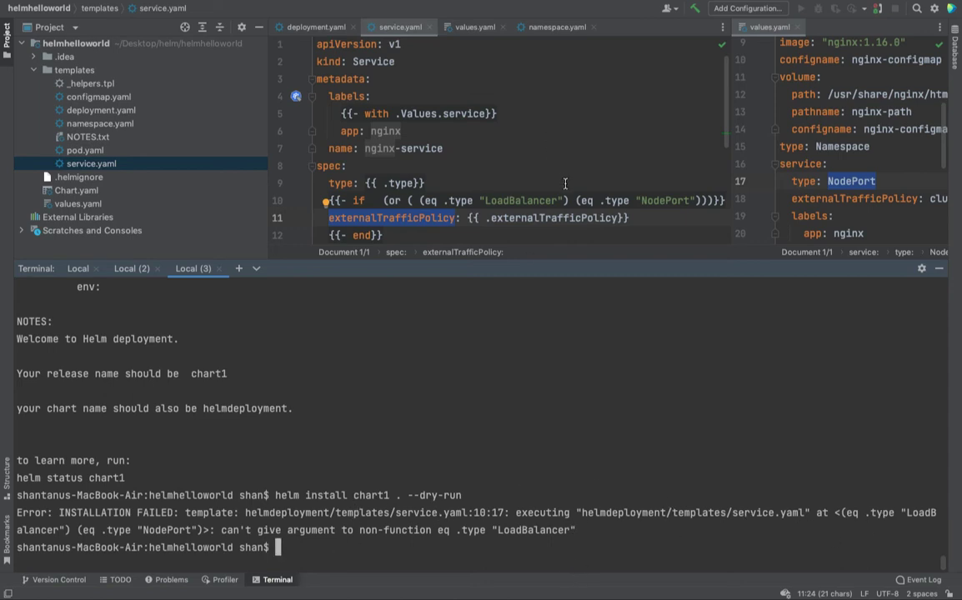
pyautogui.moveTo(516, 243)
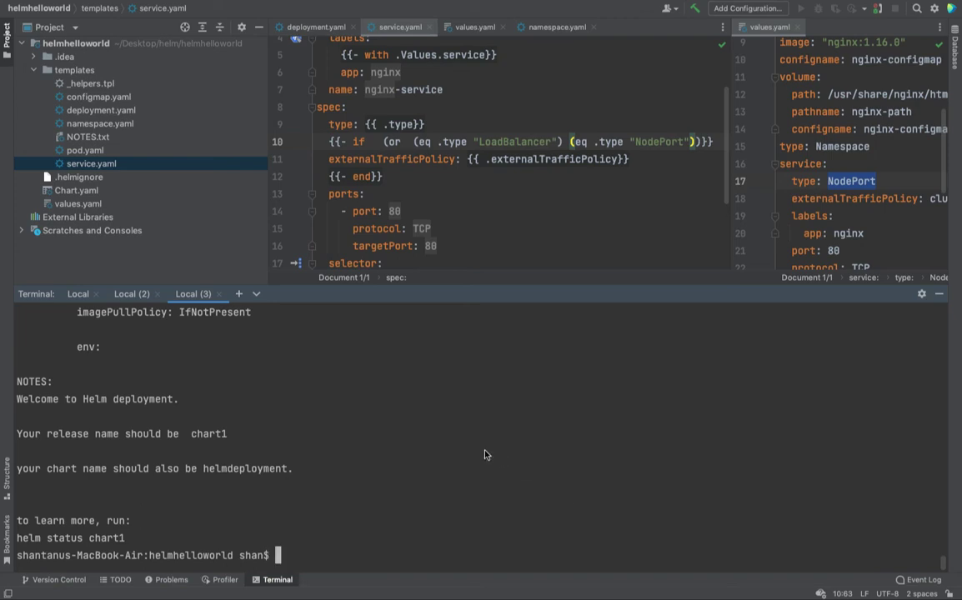
pyautogui.moveTo(441, 394)
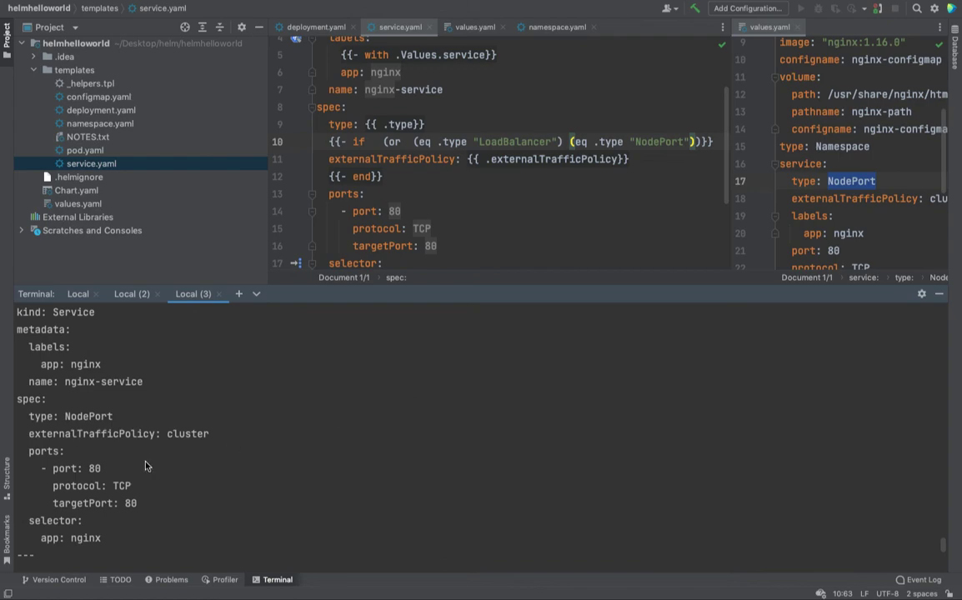
pyautogui.doubleClick(91, 434)
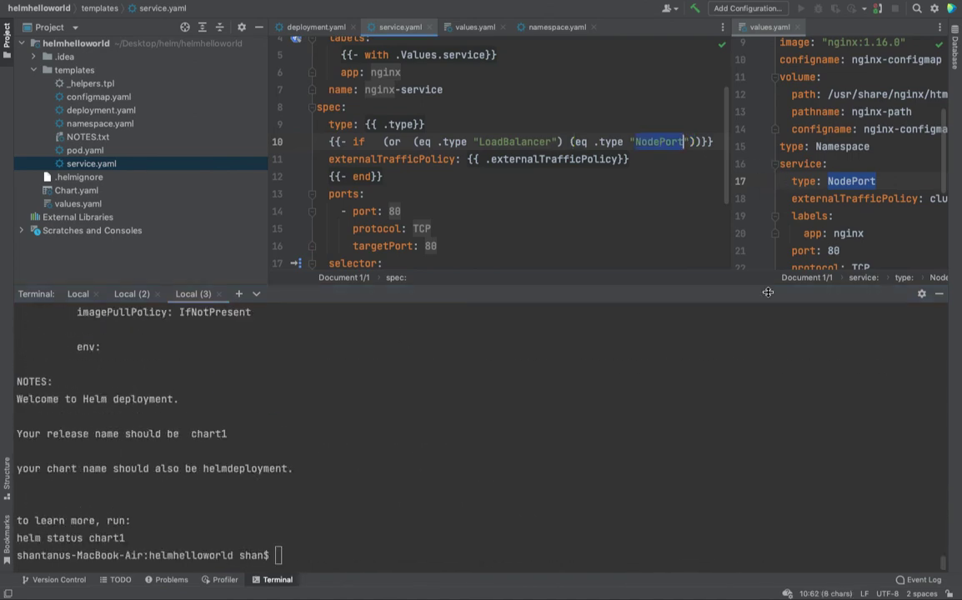
# - Change NodePort to "cluster" in the condition and rerun helm install chart1 . --dry-run
pyautogui.write('clust')
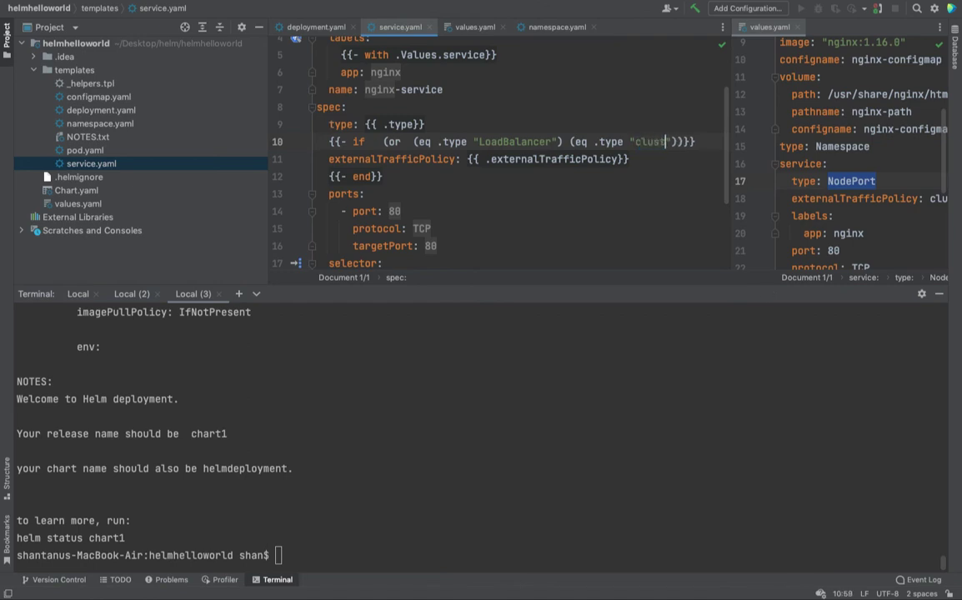
pyautogui.write('helm install chart1 . --dry-run')
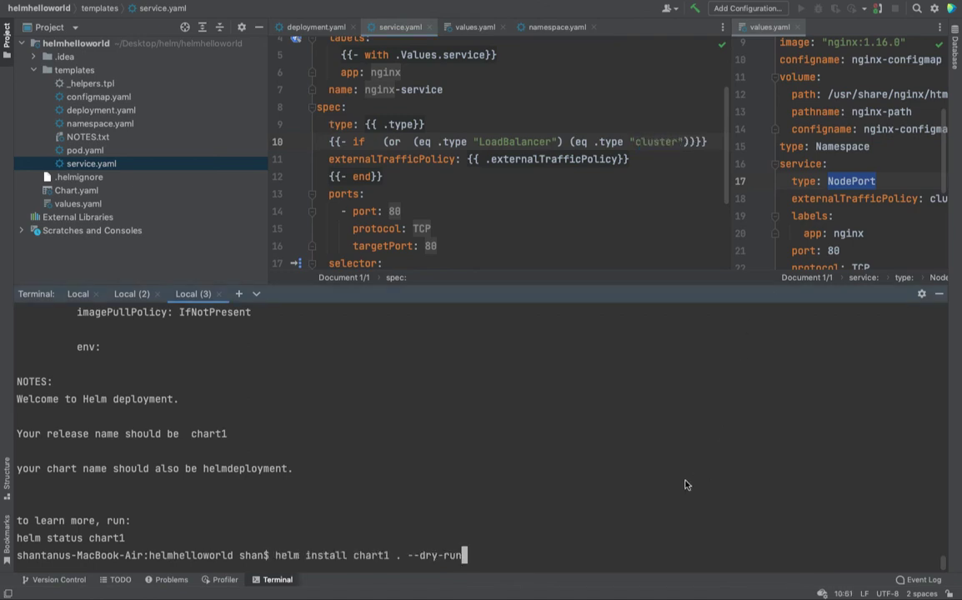
pyautogui.moveTo(819, 146)
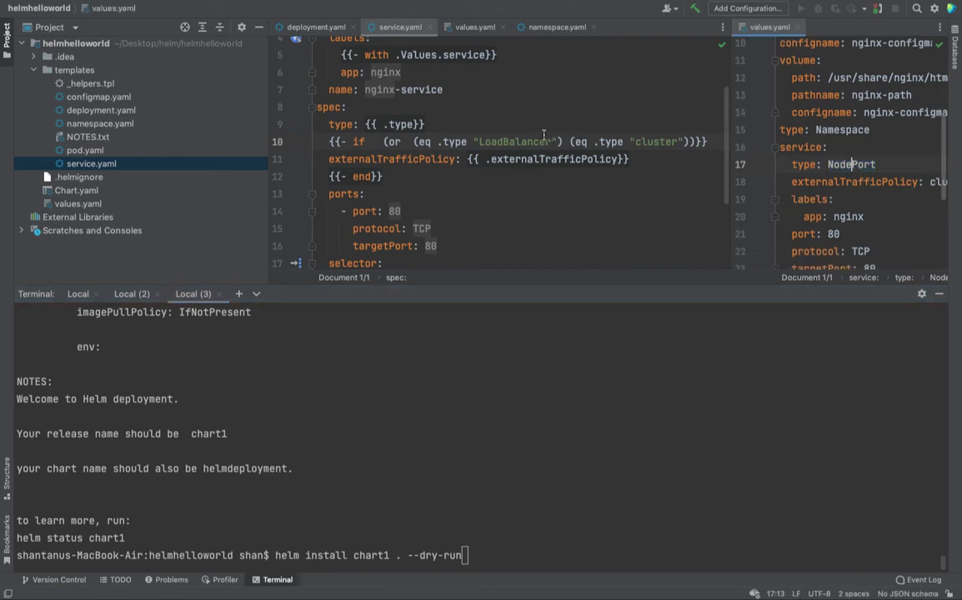
pyautogui.doubleClick(804, 164)
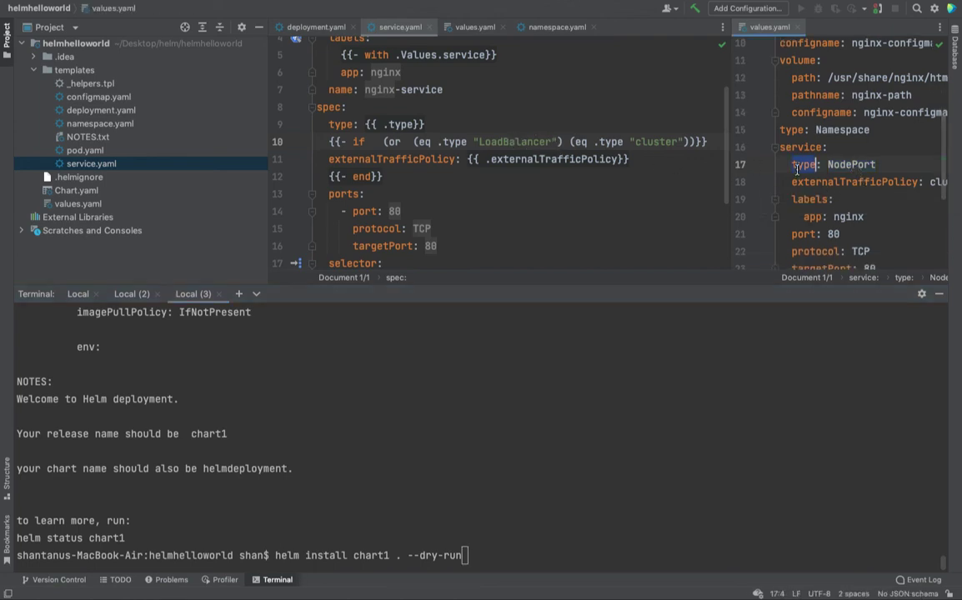
pyautogui.doubleClick(516, 142)
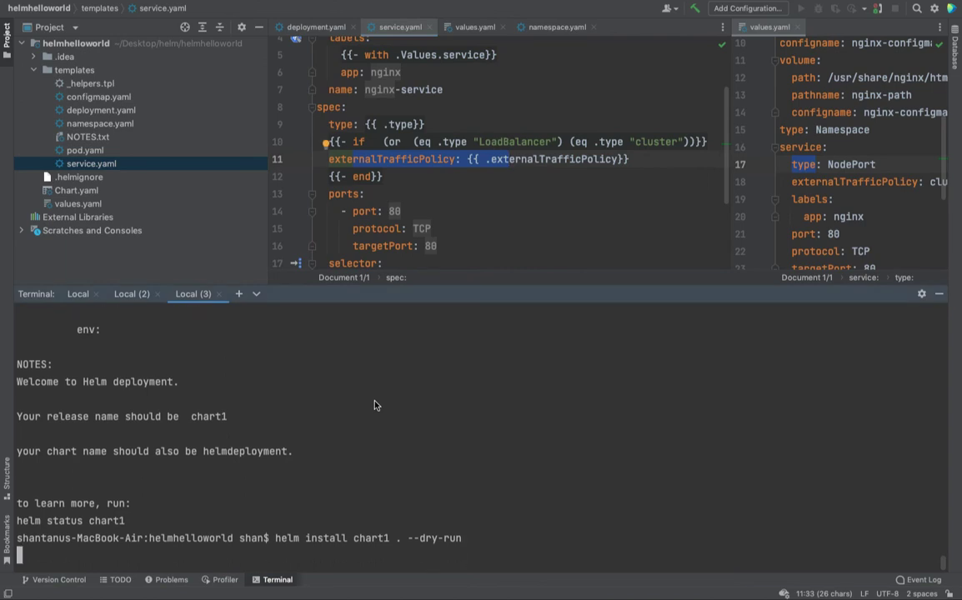
pyautogui.press('Return')
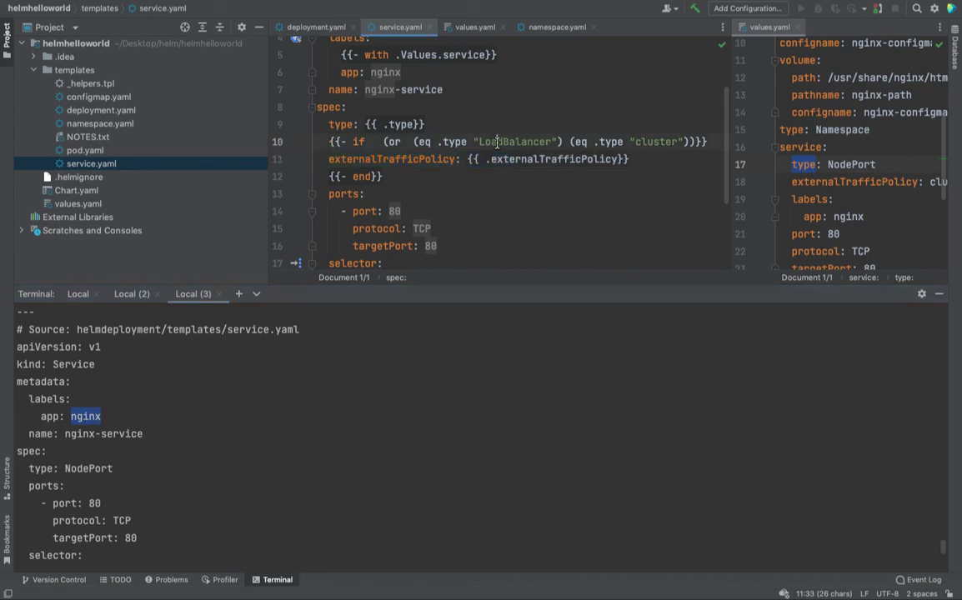
pyautogui.doubleClick(514, 141)
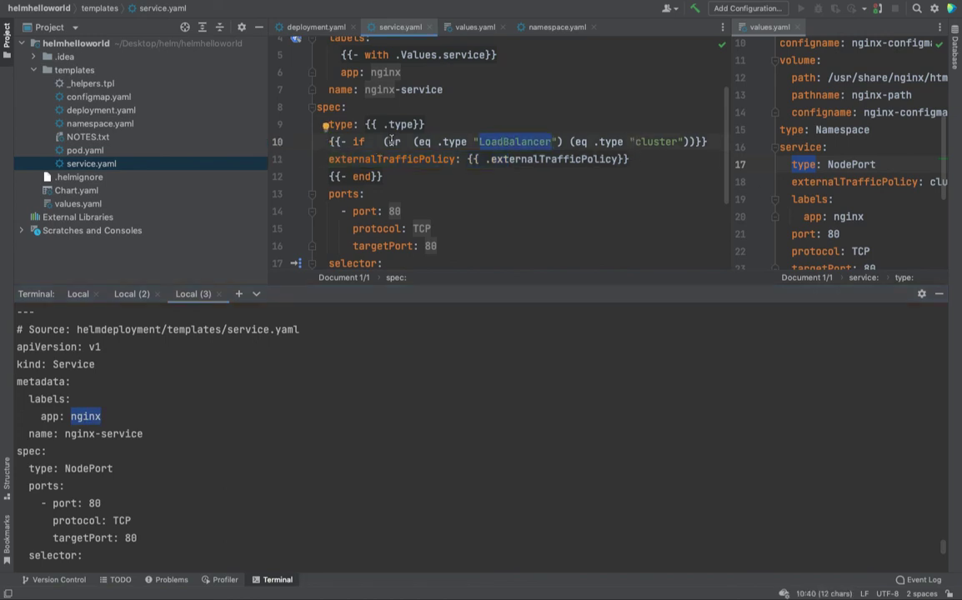